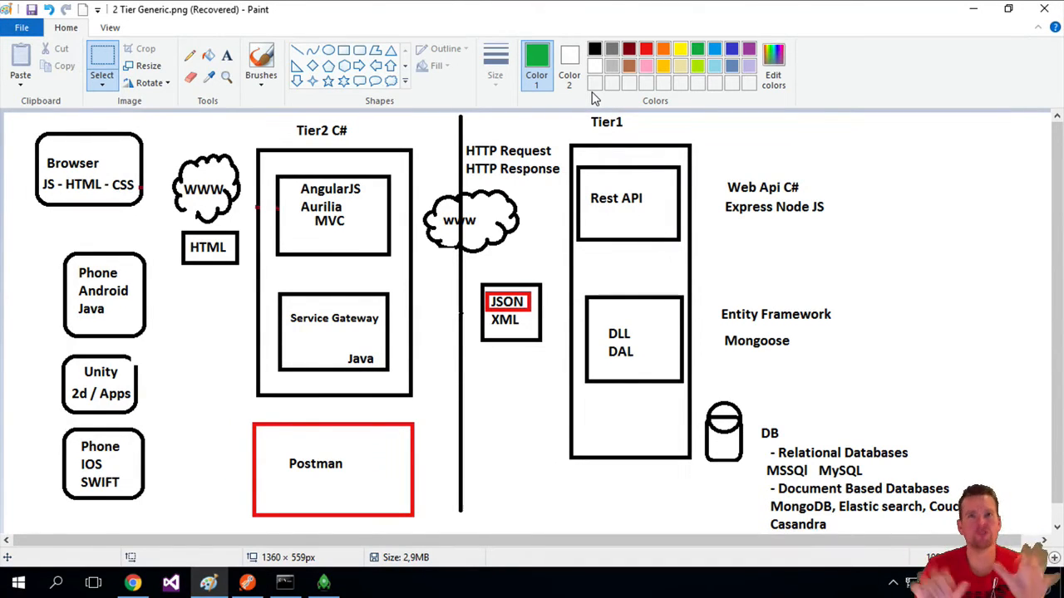
mouse_move(600, 209)
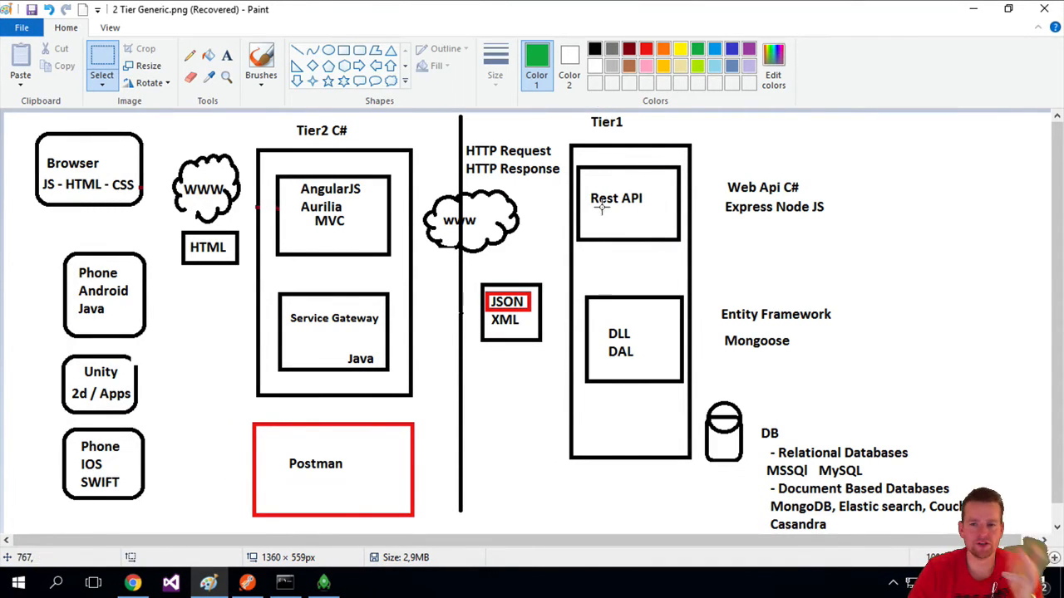
mouse_move(763, 496)
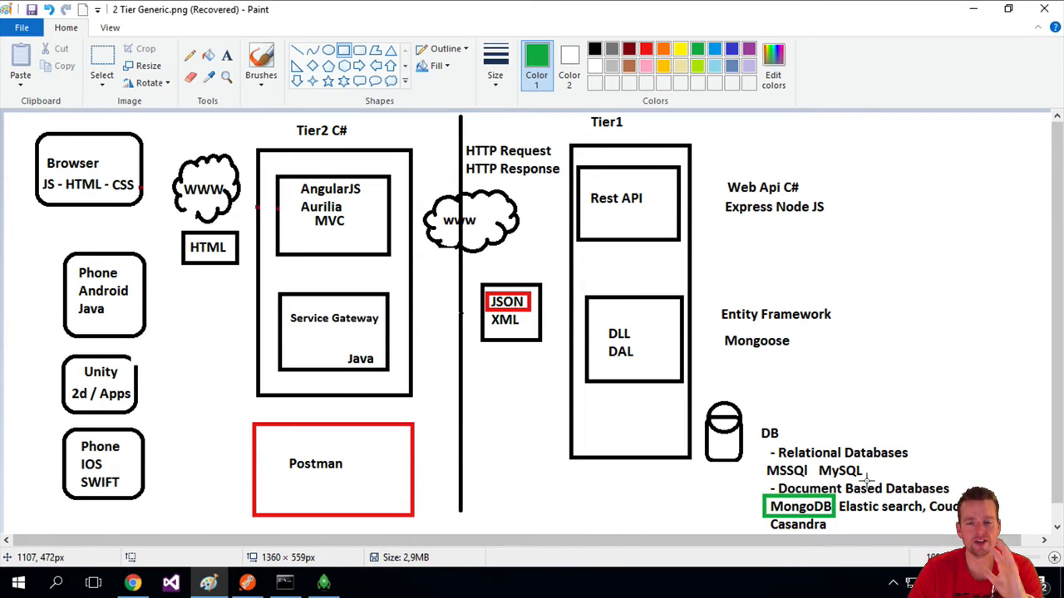
mouse_move(698, 324)
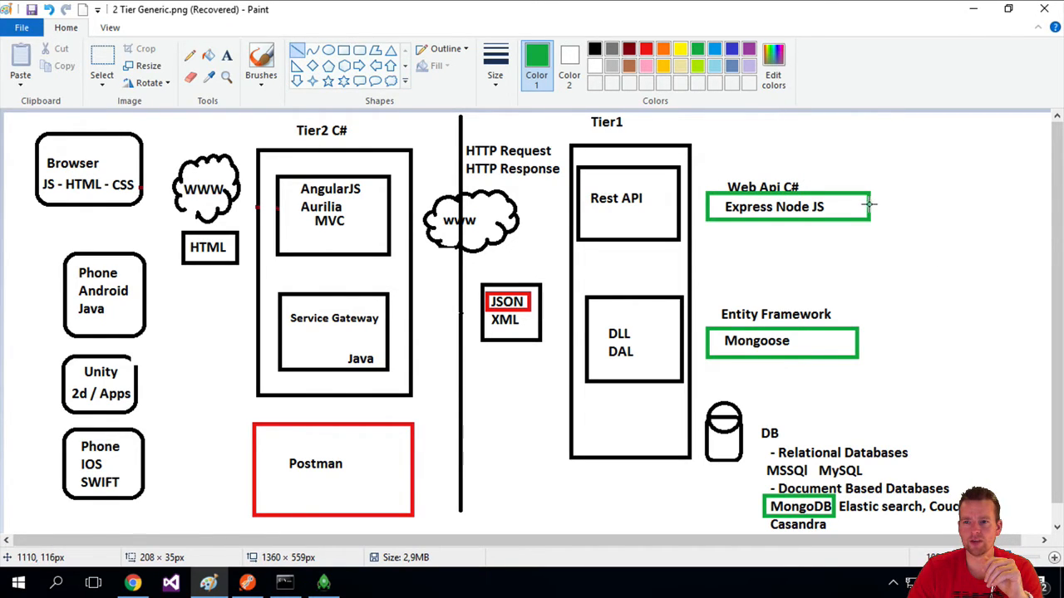
Draw a green connector line from the Express Node JS box down to the Mongoose box
left_click_drag(871, 206, 858, 315)
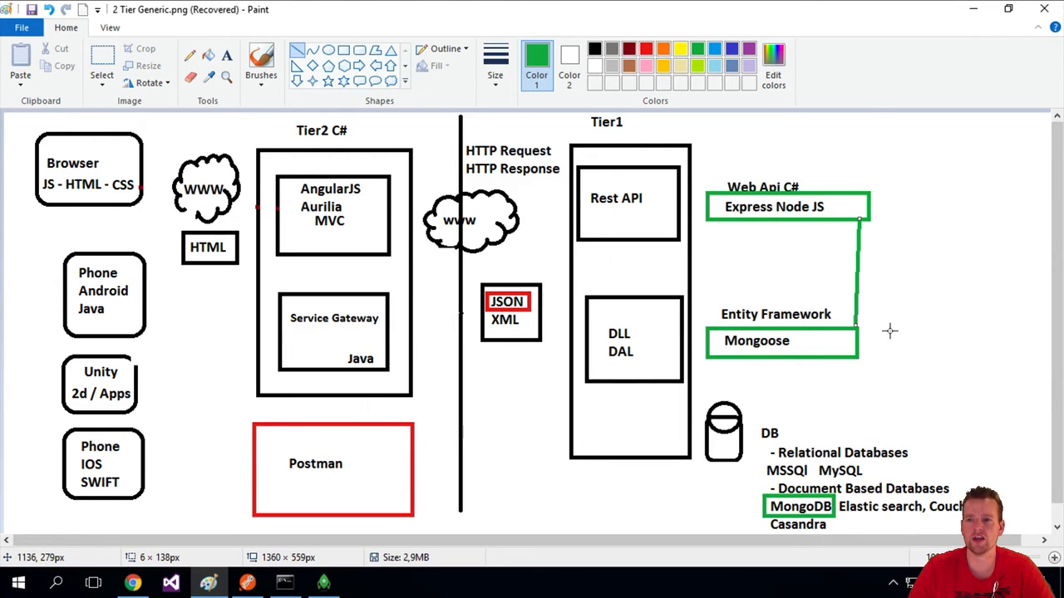
mouse_move(952, 345)
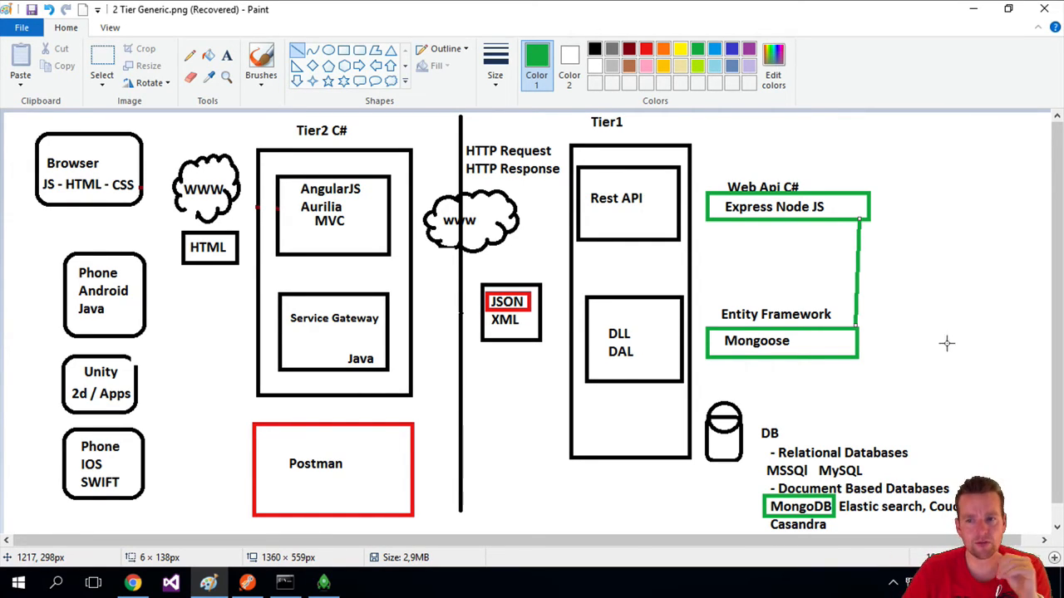
mouse_move(656, 148)
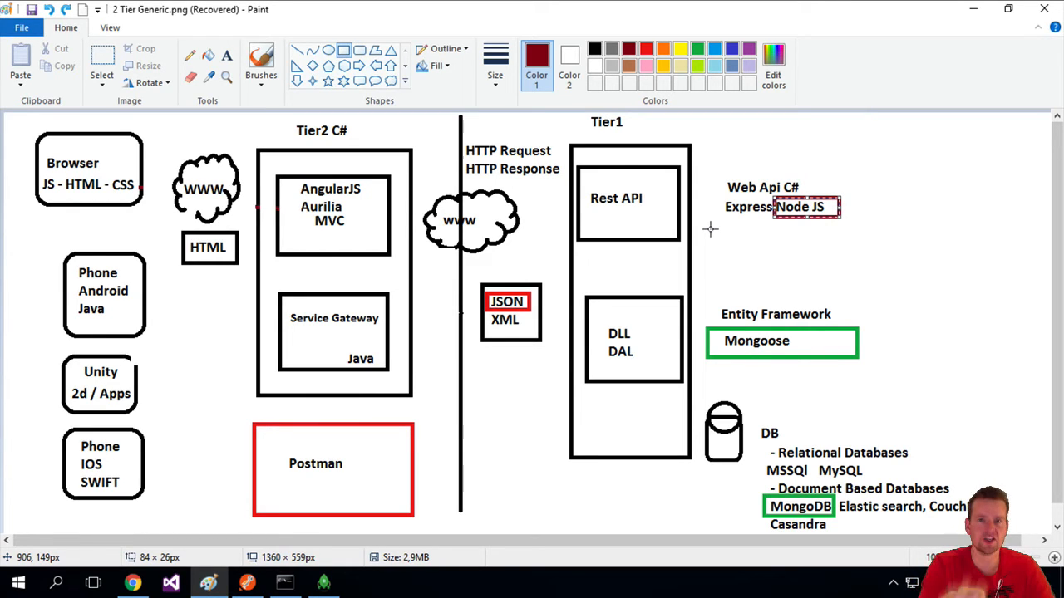
mouse_move(486, 392)
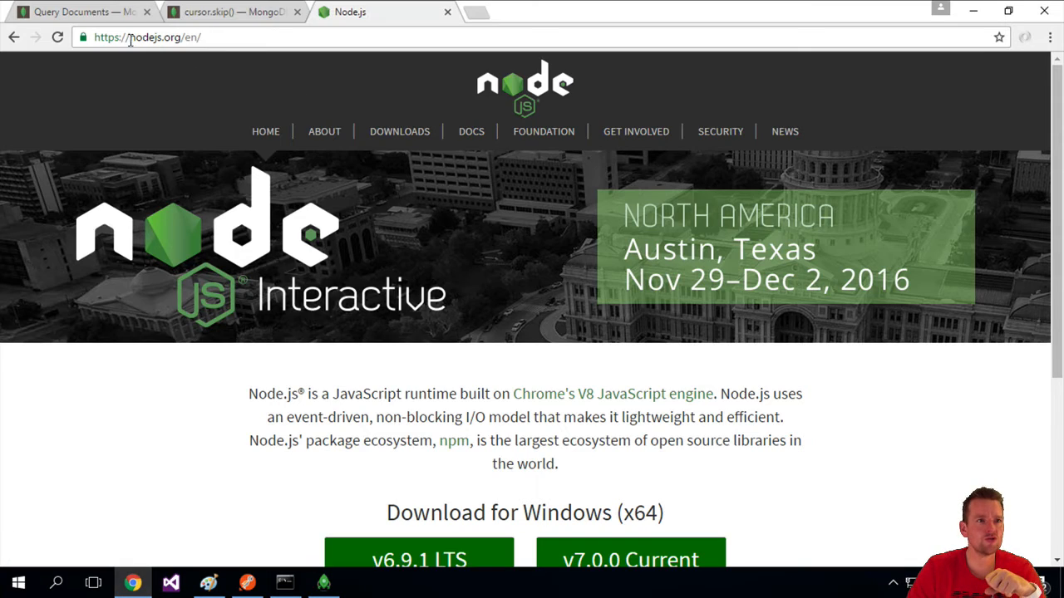
mouse_move(403, 412)
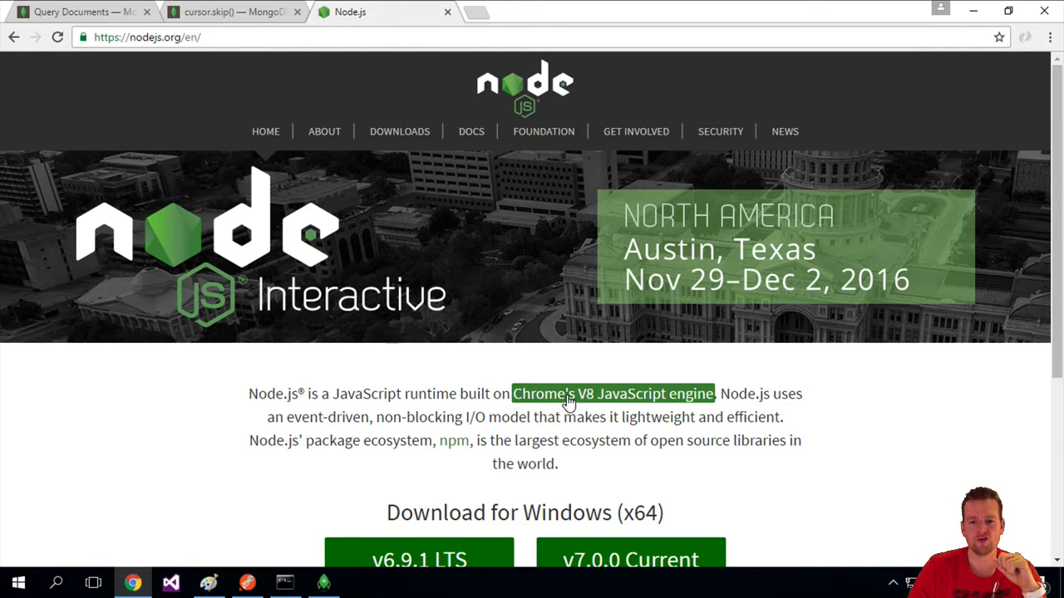
mouse_move(855, 422)
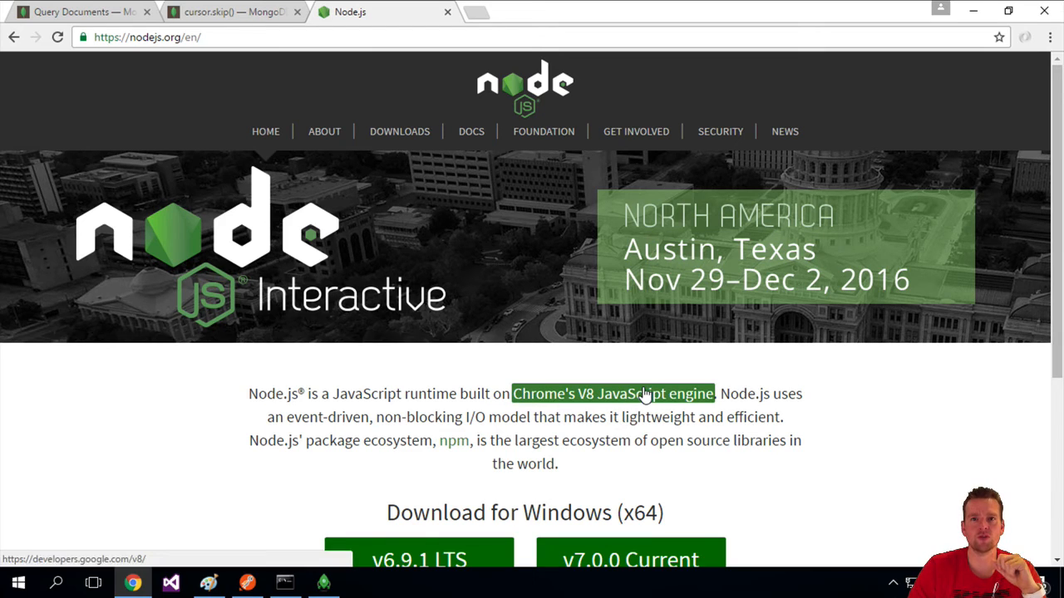
mouse_move(332, 300)
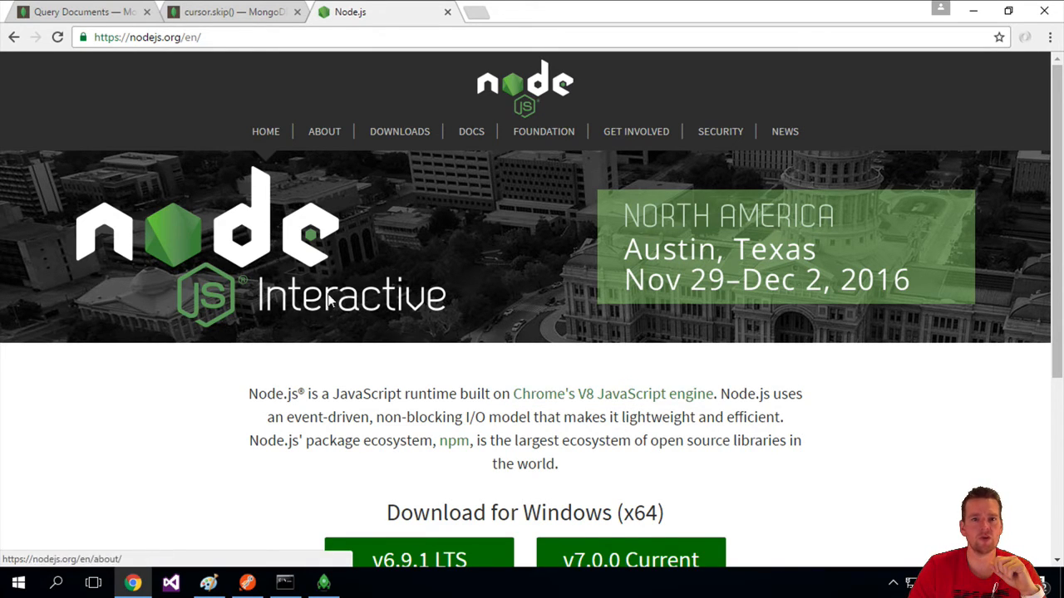
mouse_move(433, 108)
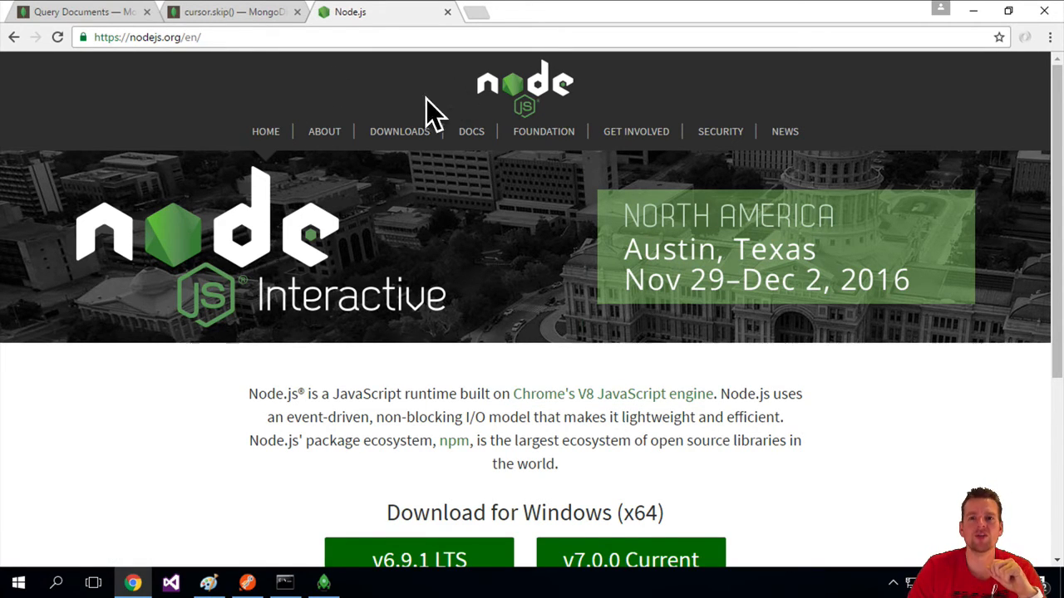
mouse_move(163, 299)
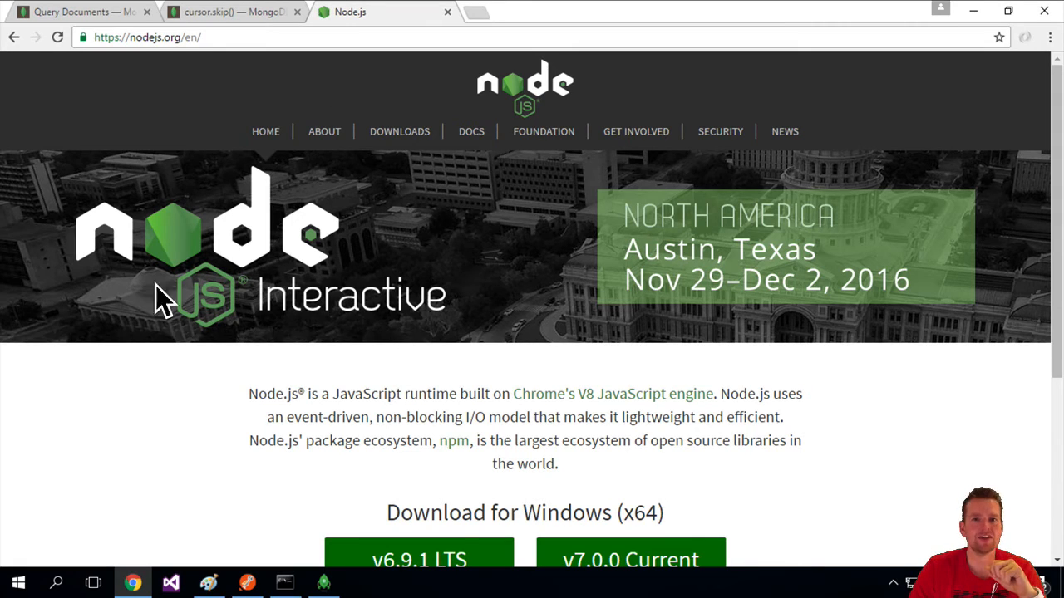
mouse_move(266, 462)
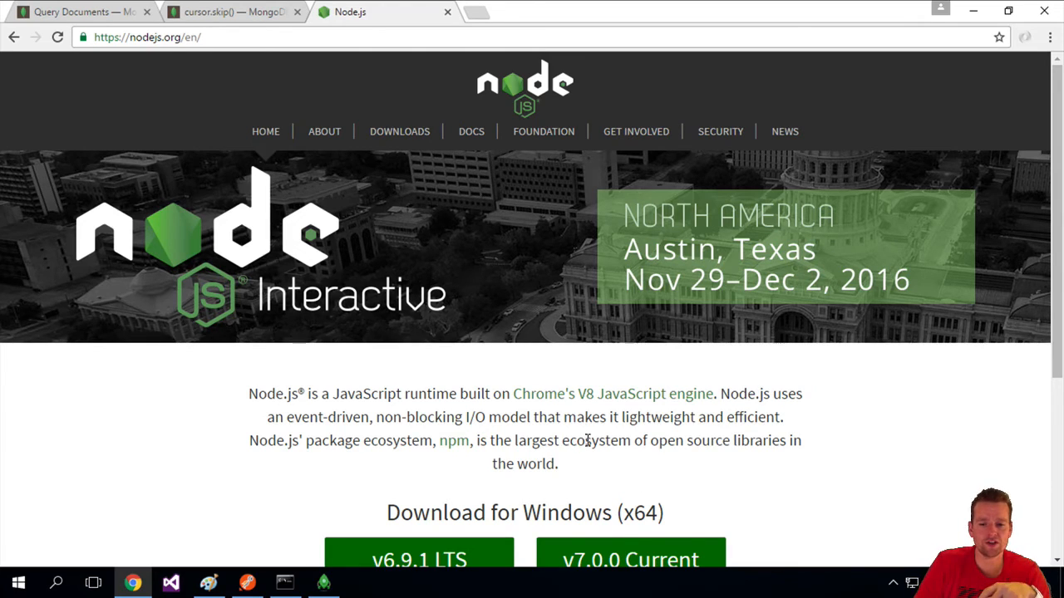
Download the Node.js v6.9.1 LTS Windows x64 installer (node-v6.9.1-x64.msi)
scroll("down", 3)
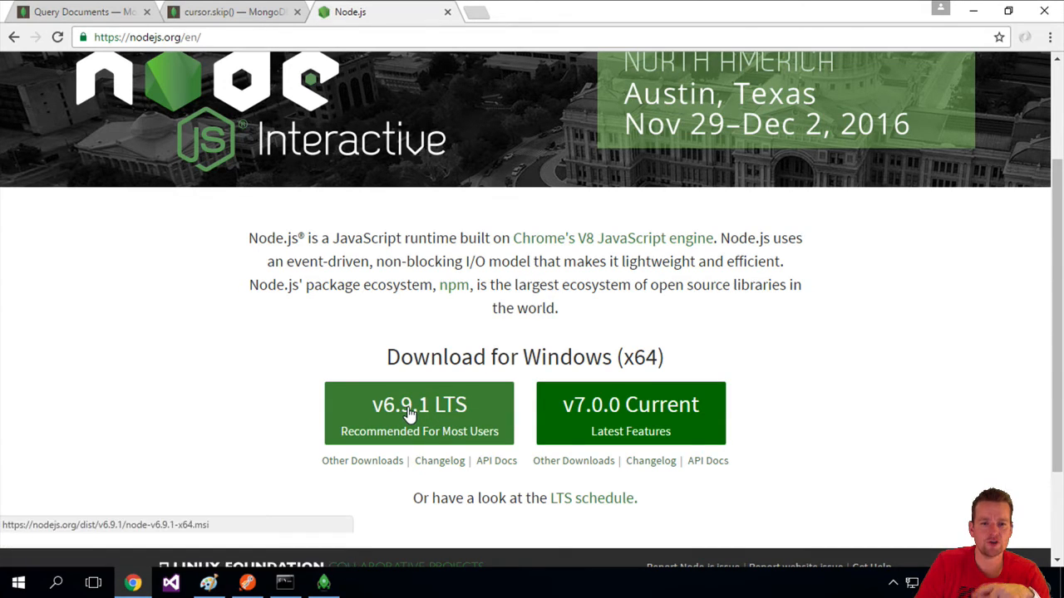
left_click(419, 413)
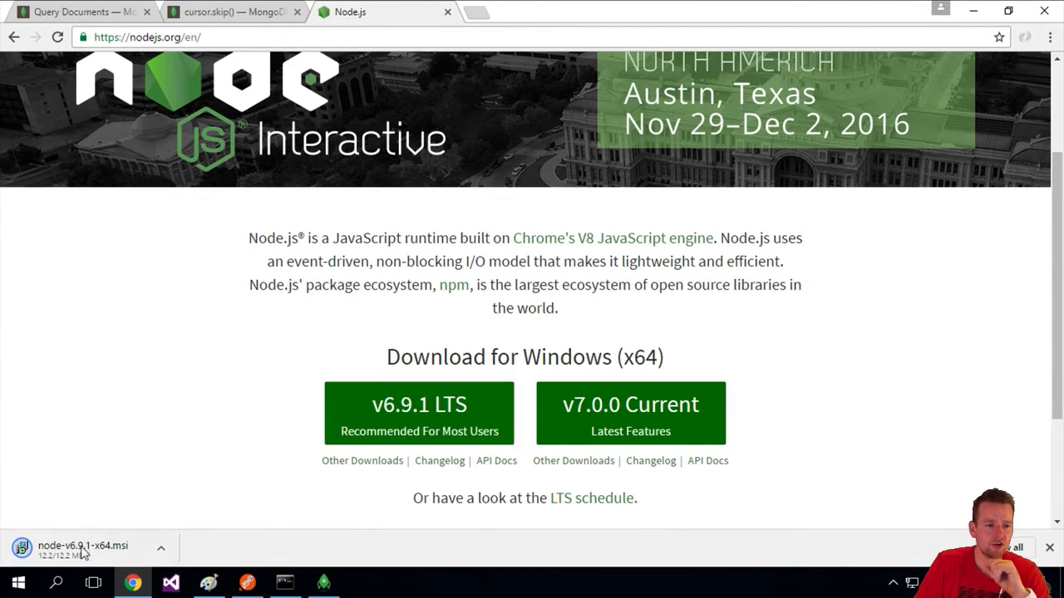
mouse_move(199, 481)
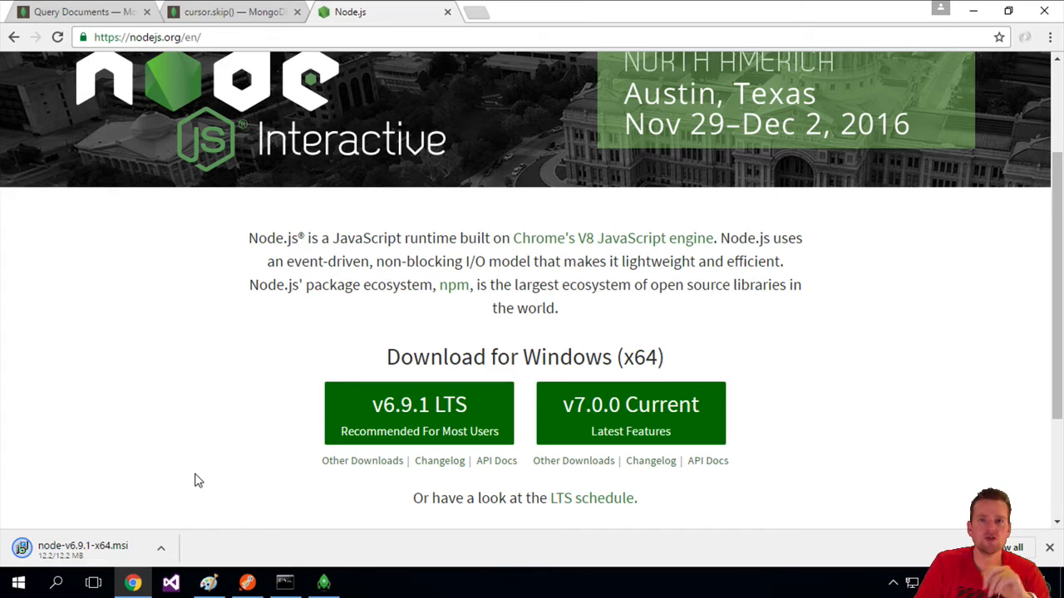
Run the .msi, accept the license, install to C:\Program Files\nodejs\ and finish setup
left_click(83, 546)
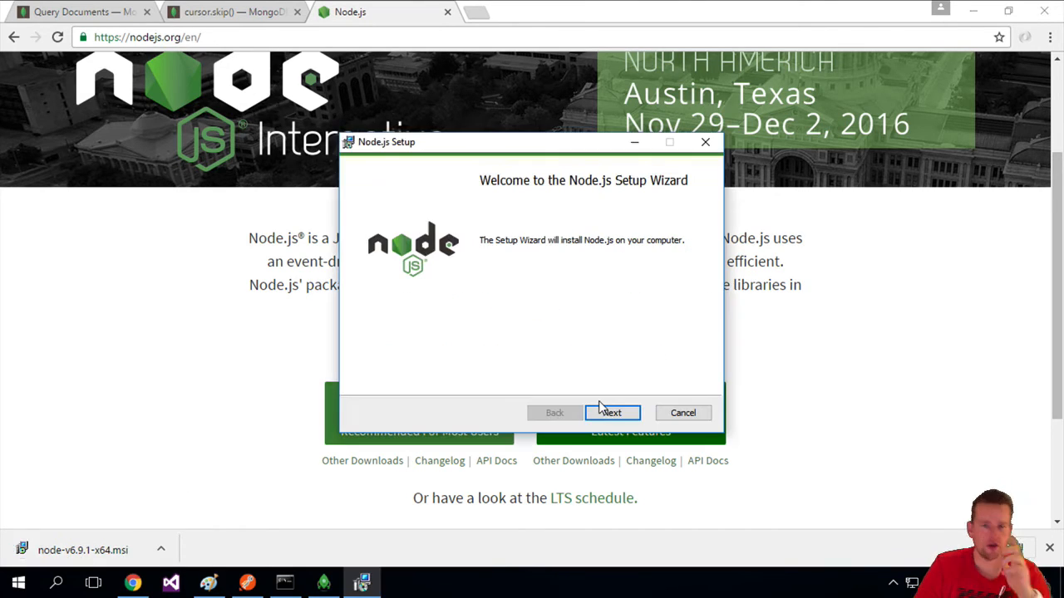
mouse_move(674, 344)
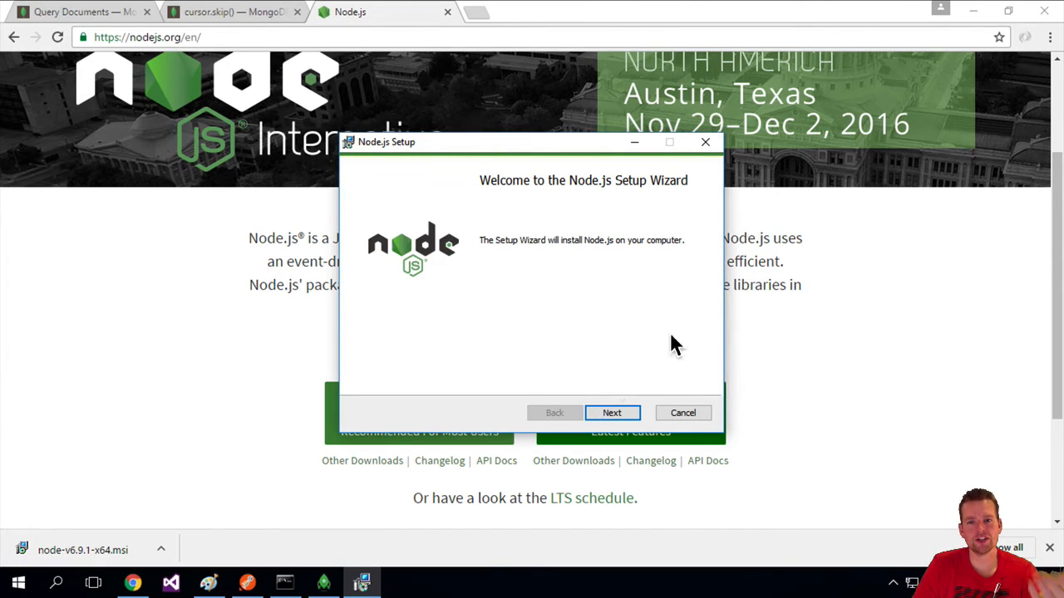
left_click(611, 412)
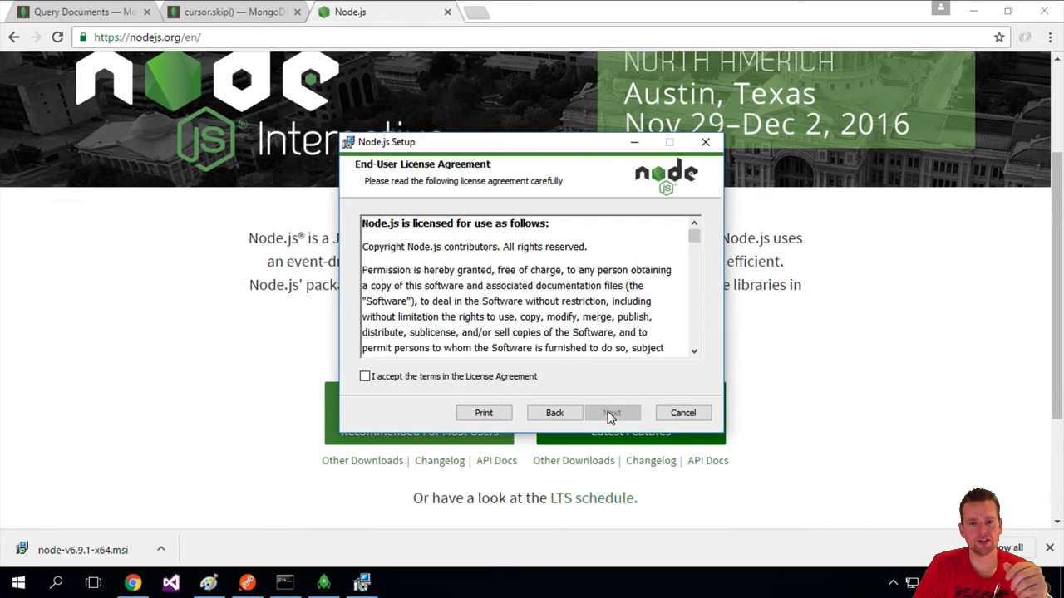
left_click(612, 412)
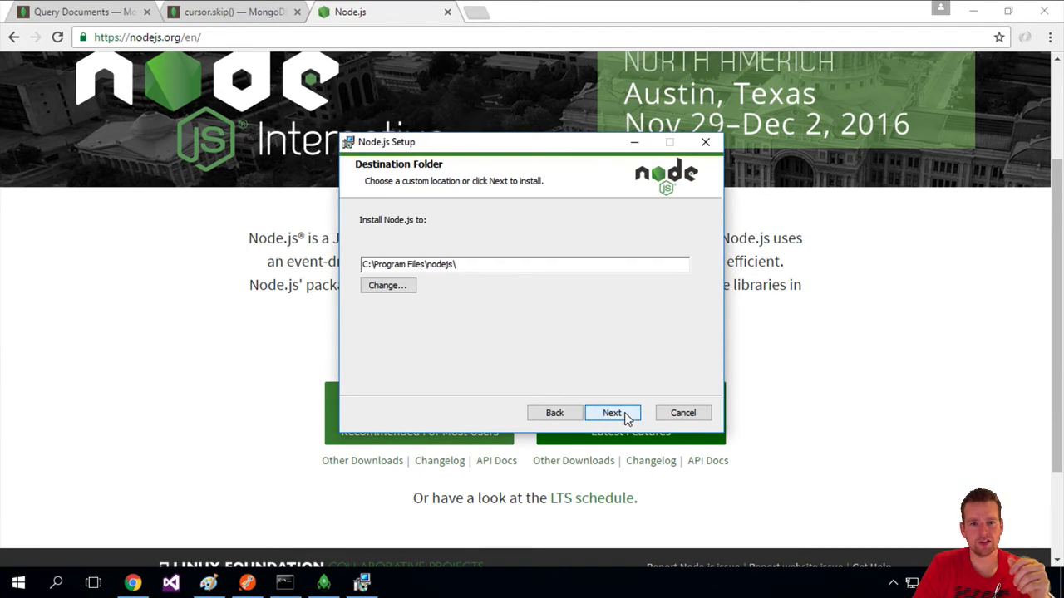
left_click(612, 413)
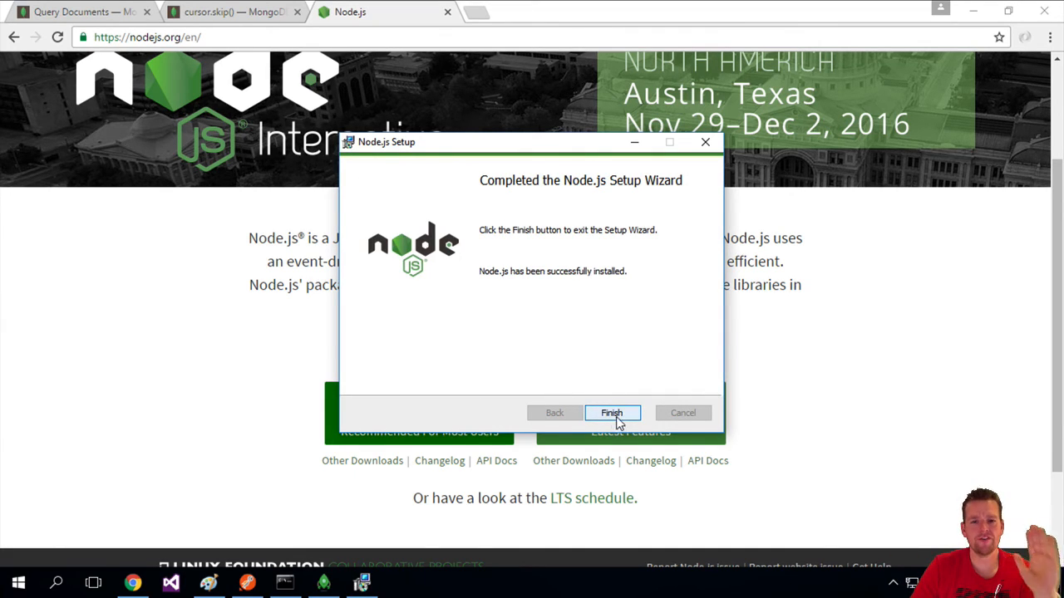
left_click(612, 412)
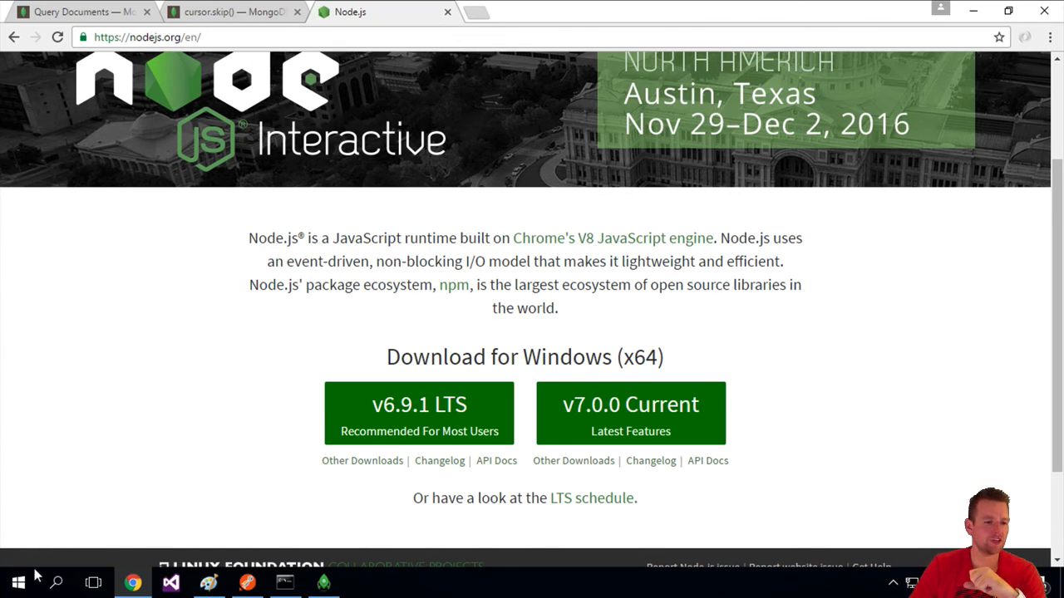
Search 'node' from Start to list the Node.js command prompt and Node.js app
left_click(19, 582)
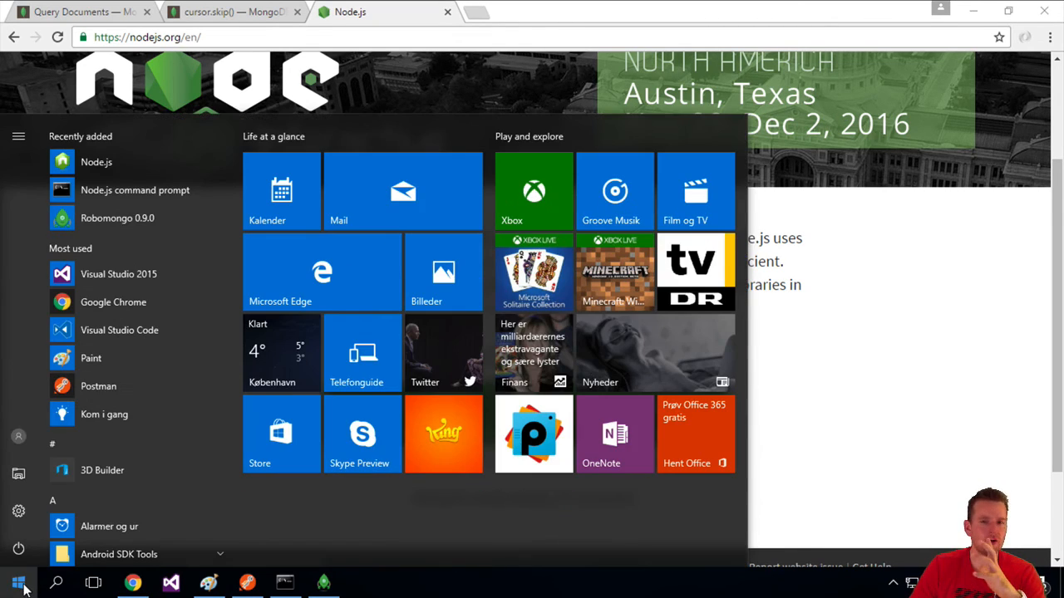
type("node")
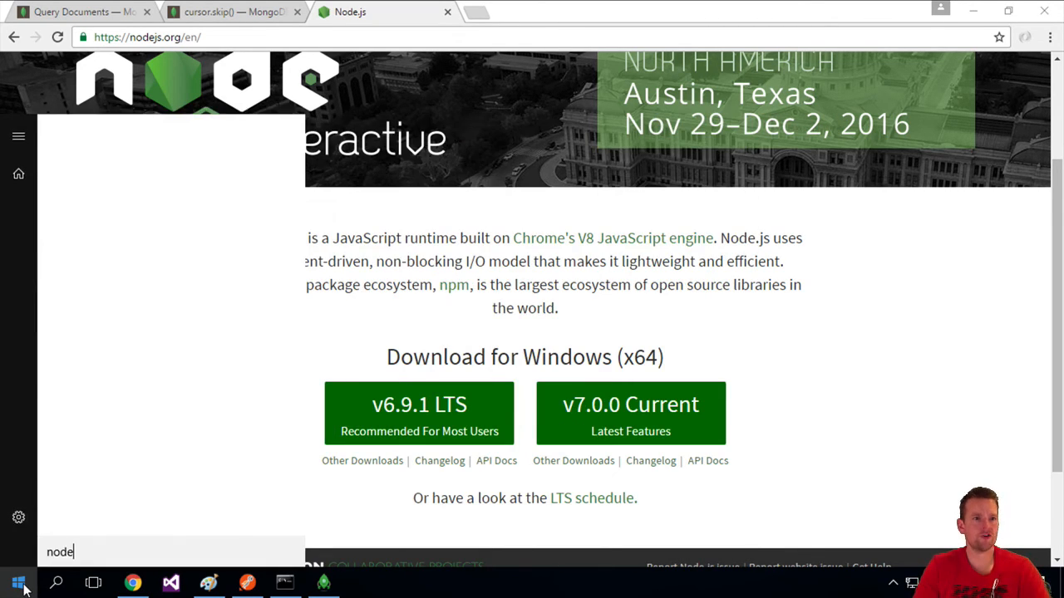
type("node")
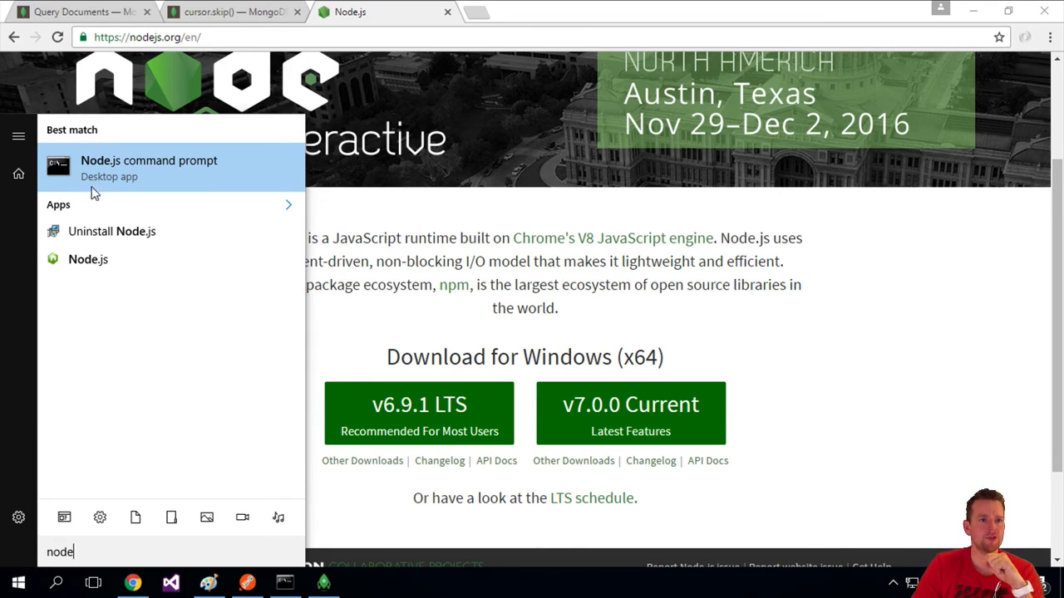
mouse_move(208, 181)
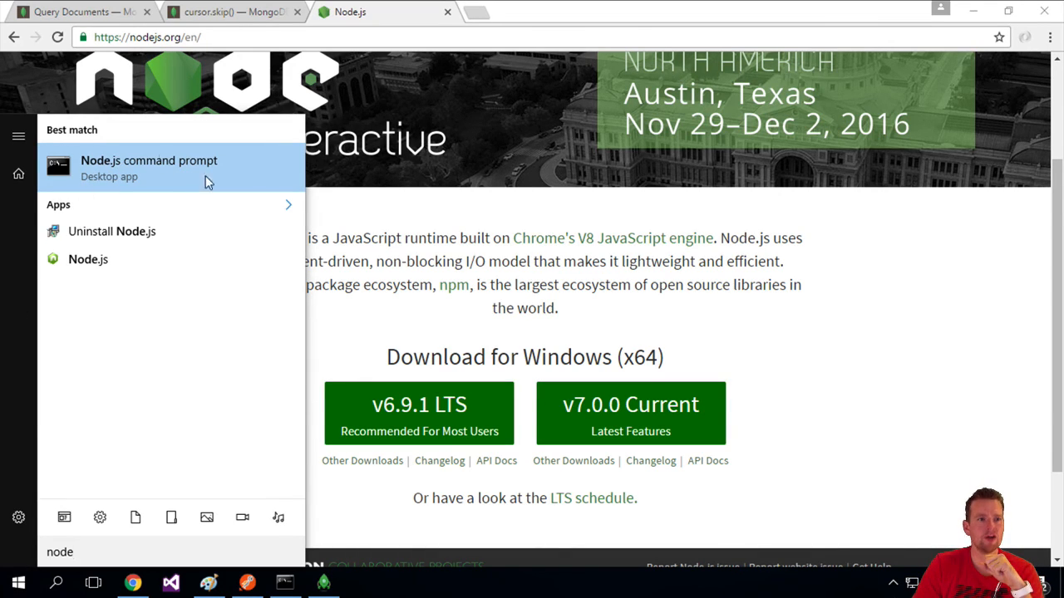
mouse_move(88, 259)
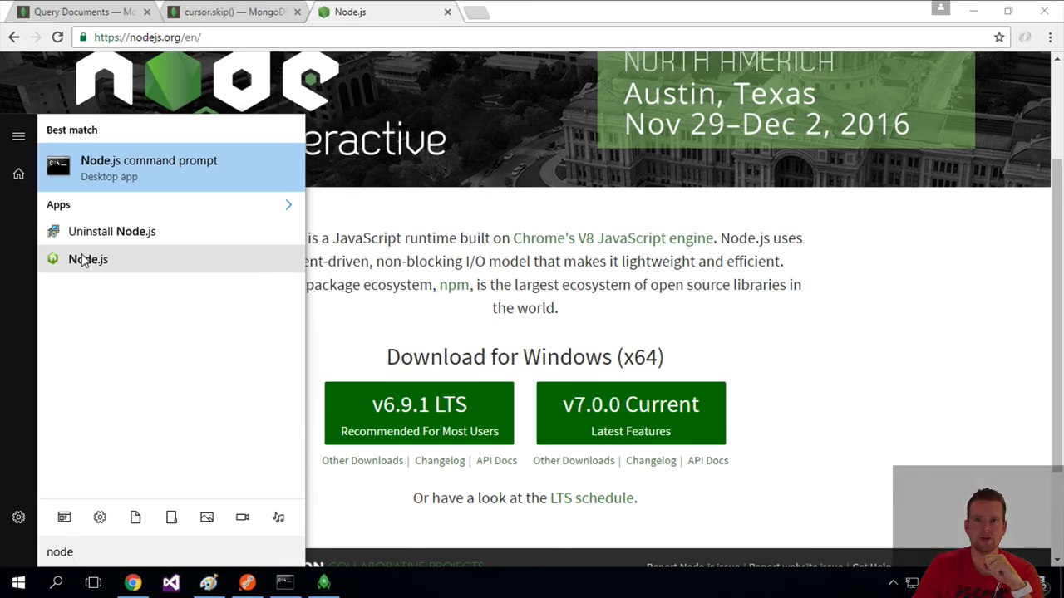